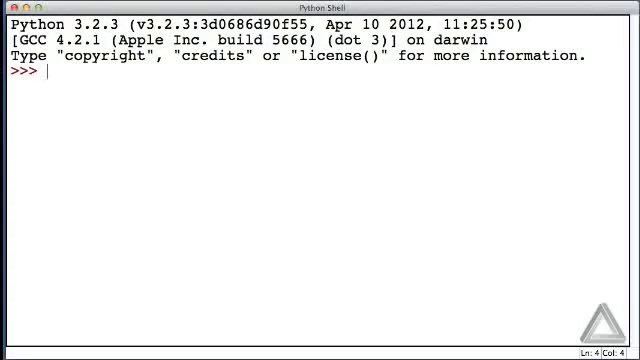
type("#")
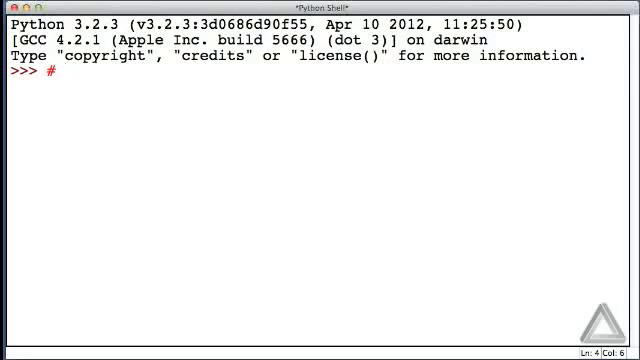
type("Comments")
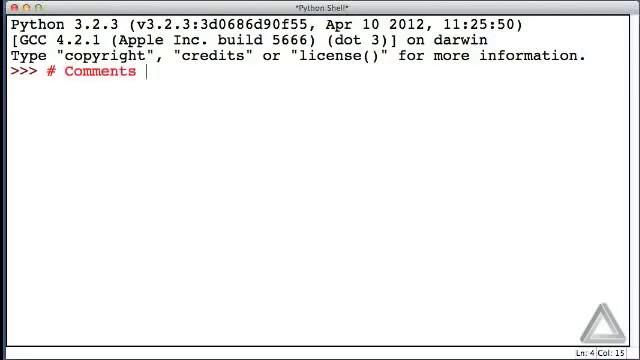
type("and")
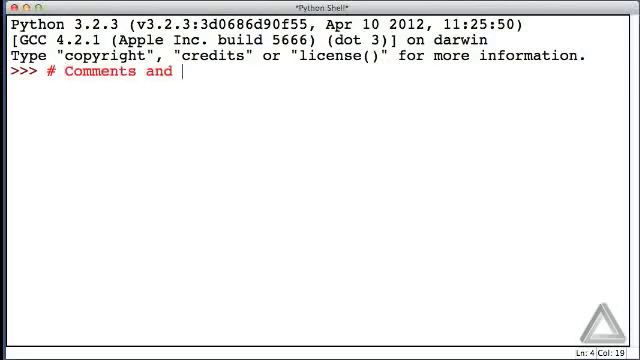
type("th")
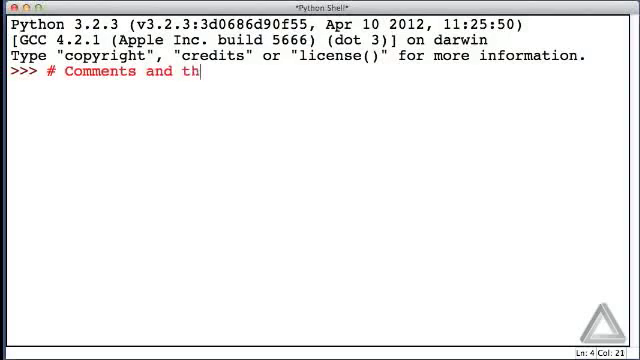
type("e p")
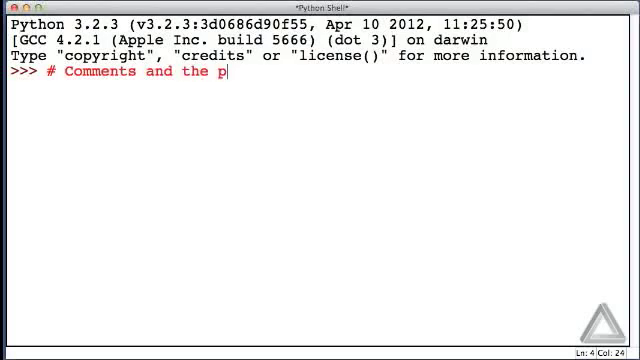
type("rint() fun")
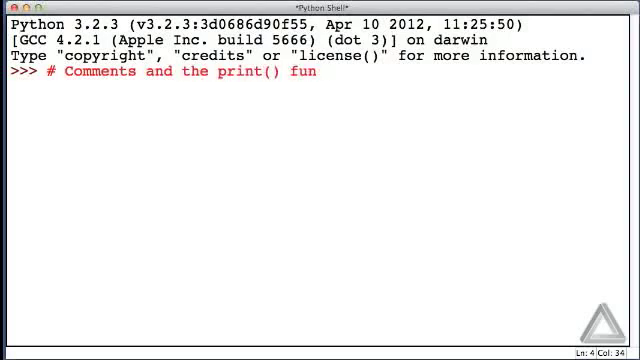
type("ction.")
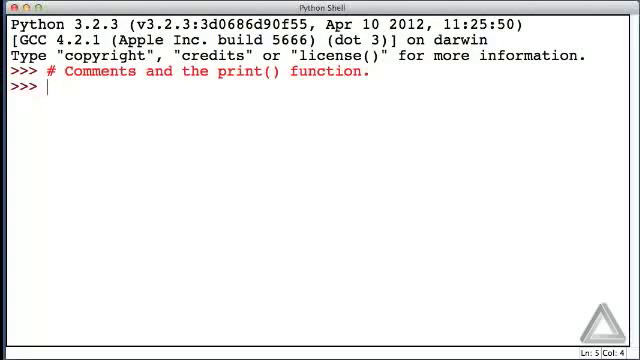
type("# =")
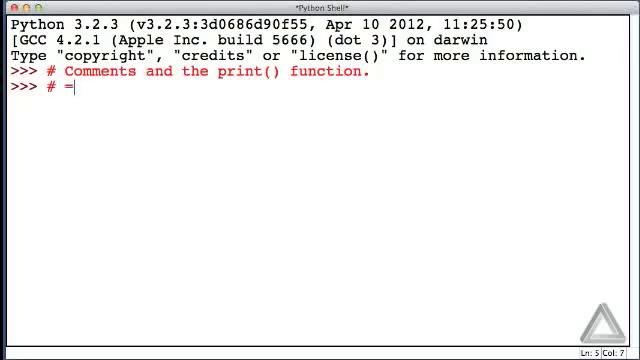
type("hash =")
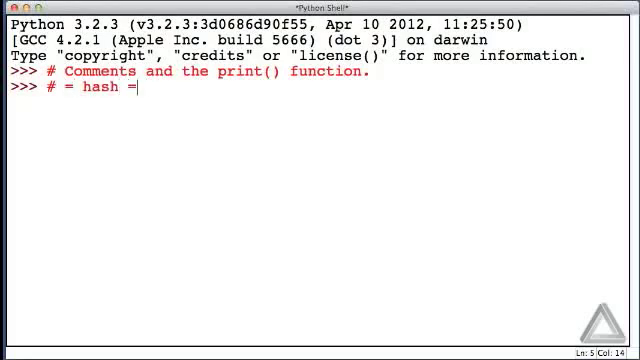
type("pound sign =")
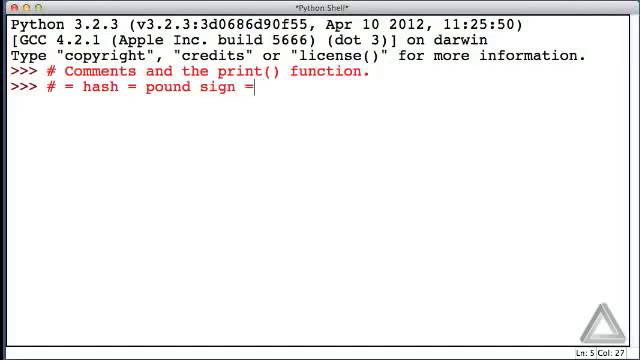
type("number si")
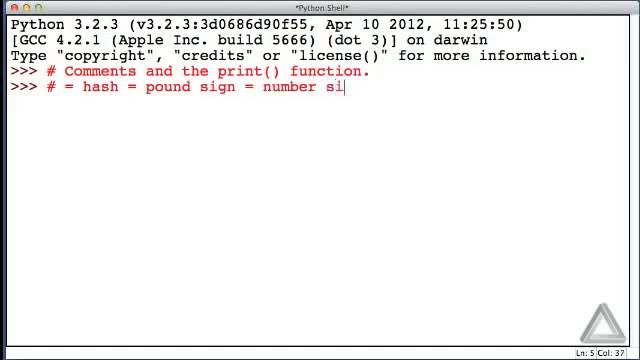
type("gn =")
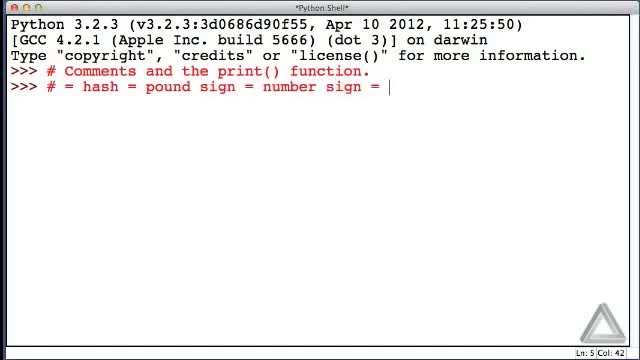
type("oct")
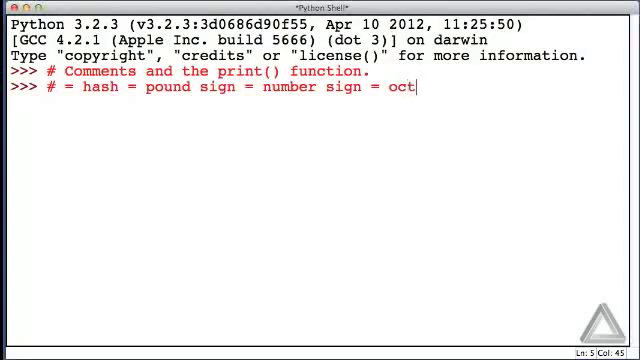
type("othor")
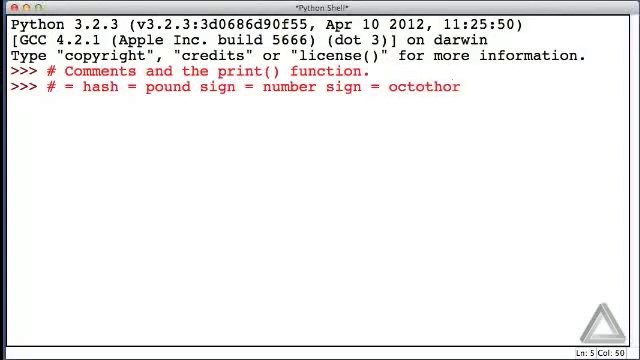
type("p.")
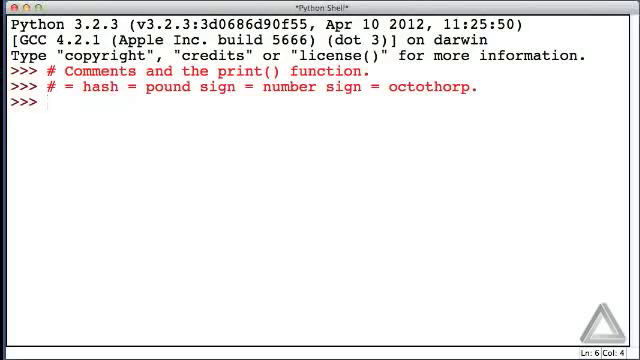
type("# We wa")
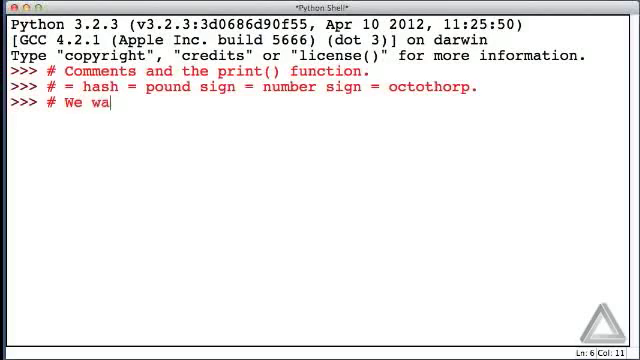
type("nt to gener")
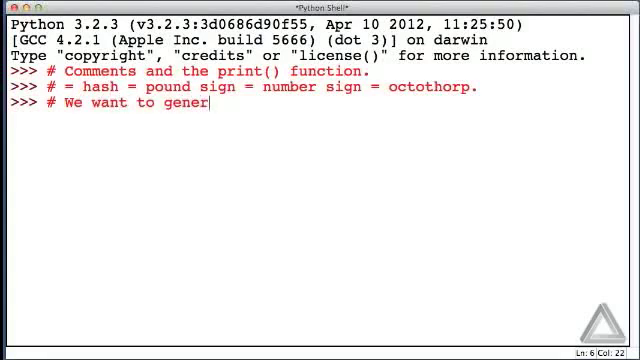
type("ate oup")
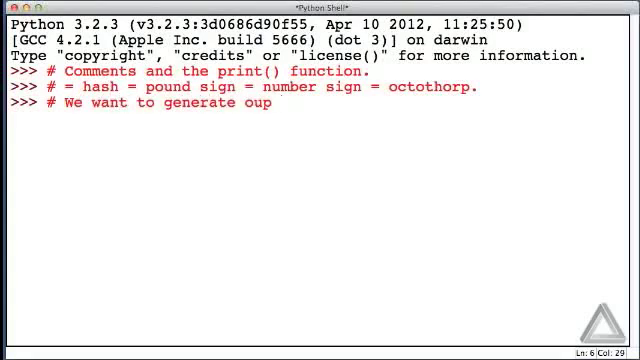
type("put..")
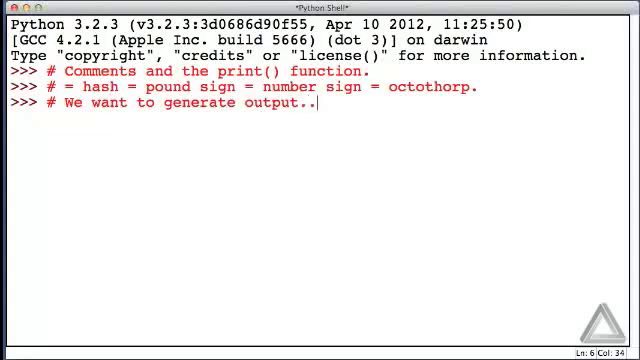
type(".")
type("# We want ")
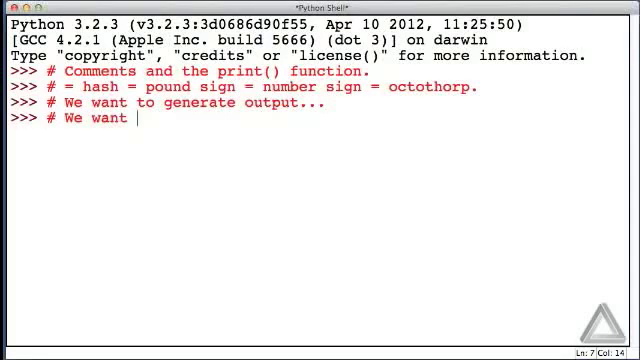
type("to genera")
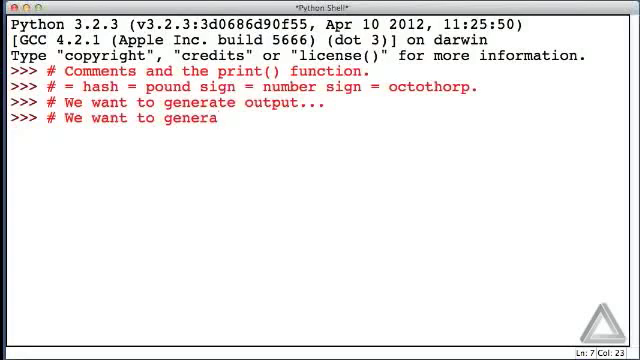
type("te text using the")
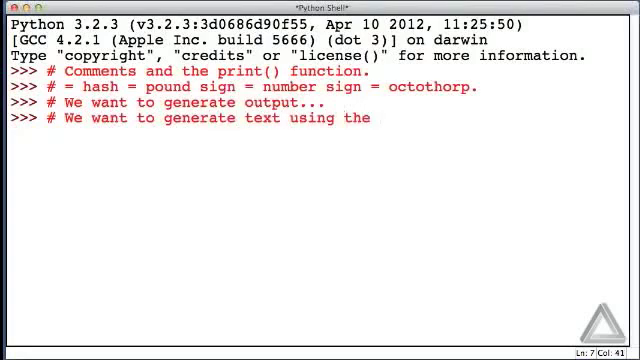
type("print() funct")
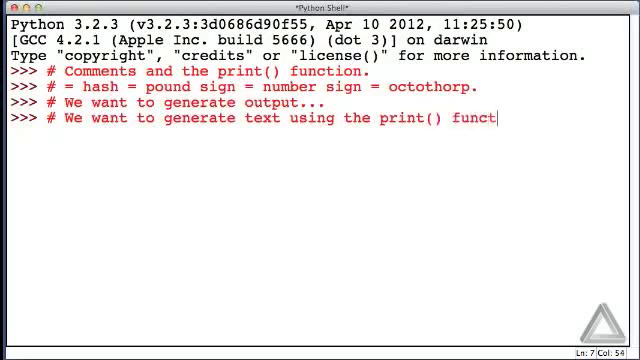
type("ion.")
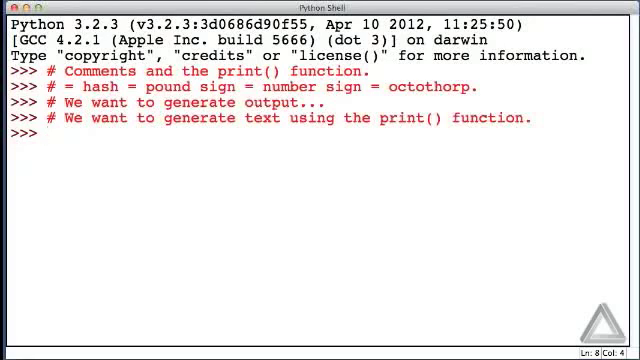
type("print")
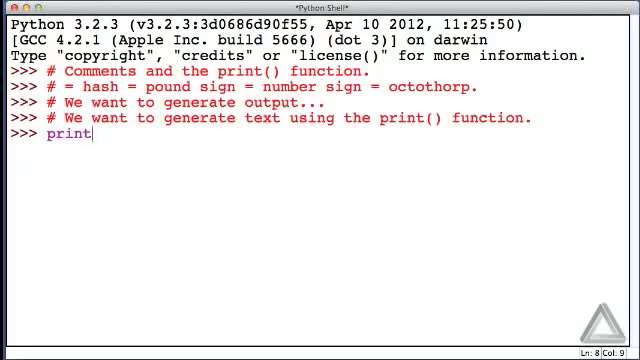
type("(")
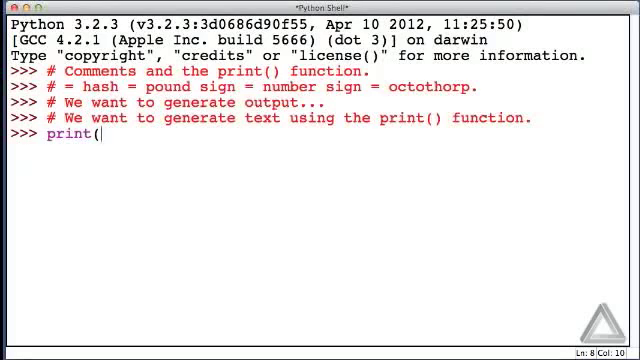
type(")")
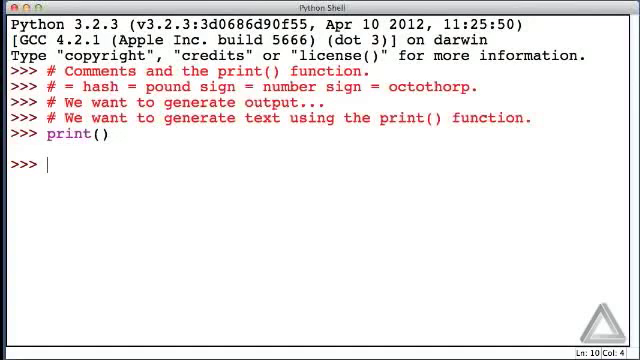
type("p")
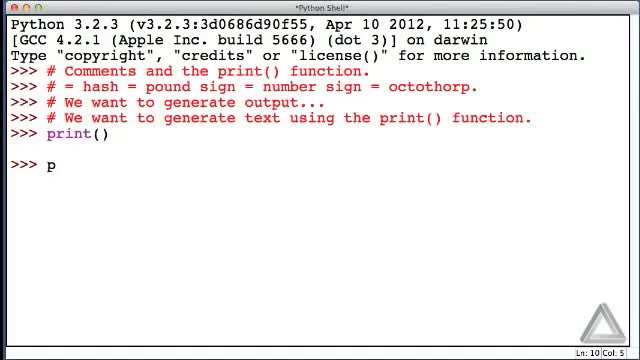
type("rint(")
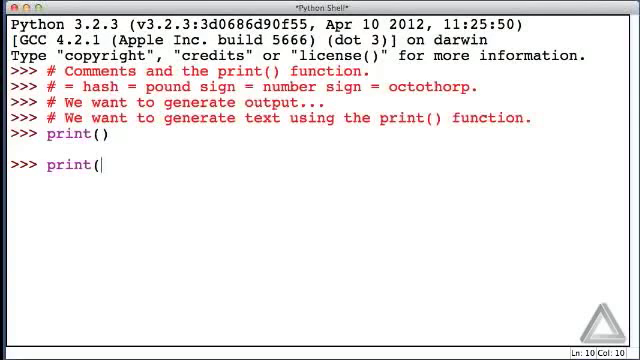
type("\"")
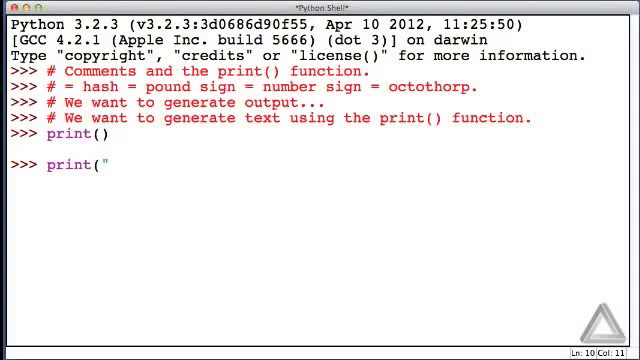
type("Hel")
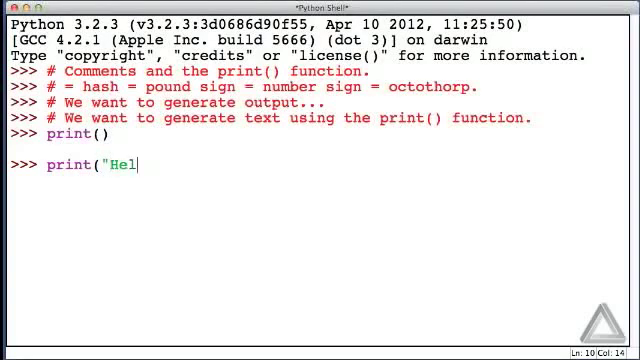
type("lo World")
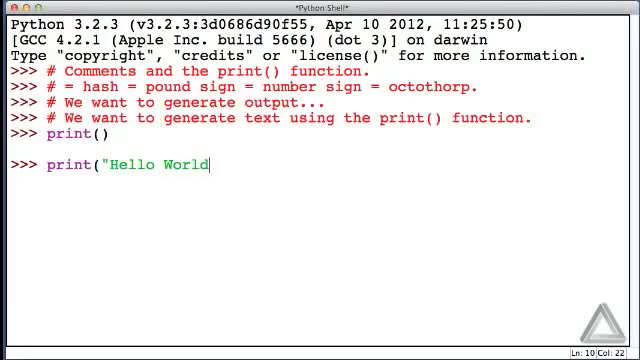
type("\"")
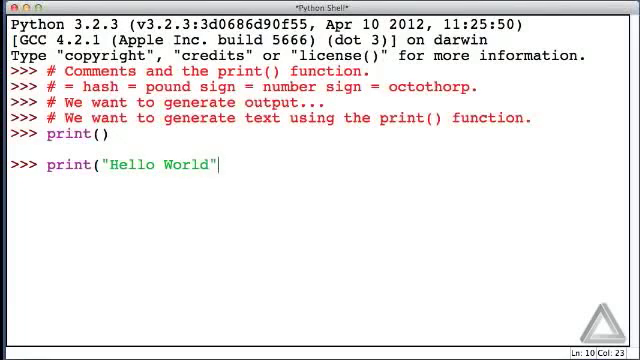